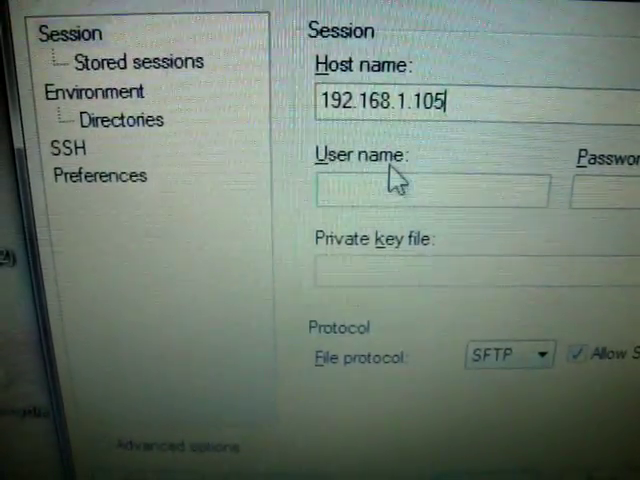
Step: Enter root as the user name for host 192.168.1.105 (SFTP, port 22) and supply the password
{"action": "left_click", "coordinate": [400, 188]}
{"action": "type", "text": "root"}
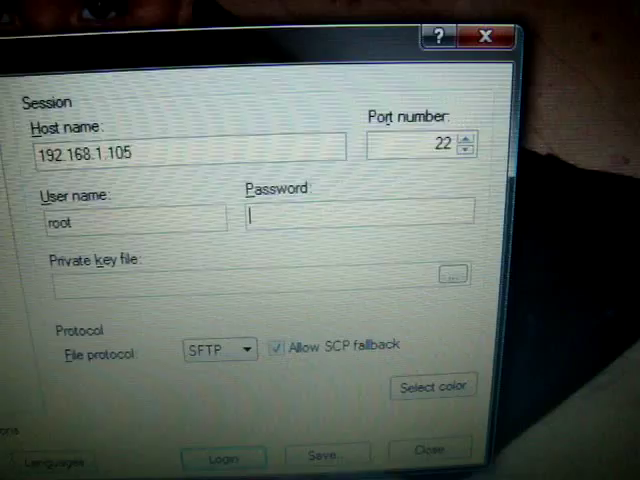
{"action": "type", "text": "••"}
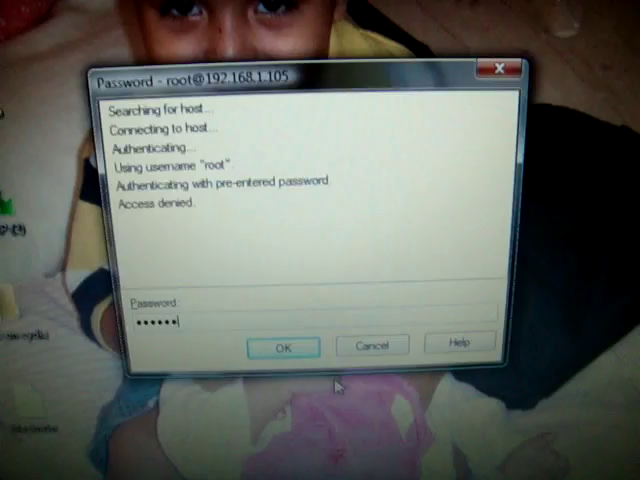
Step: Submit the re-entered password to connect as root to 192.168.1.105
{"action": "left_click", "coordinate": [282, 344]}
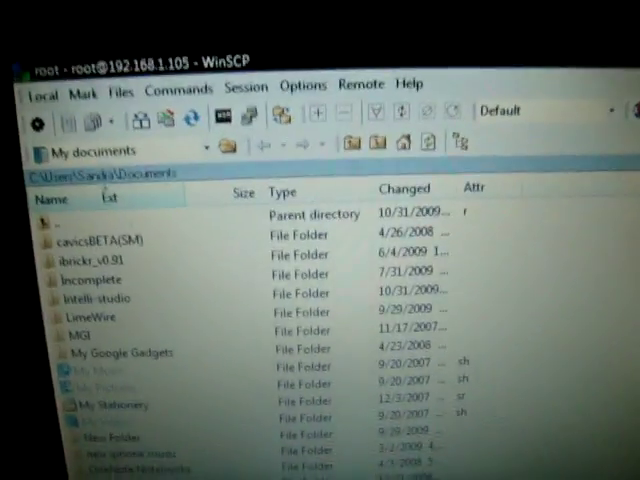